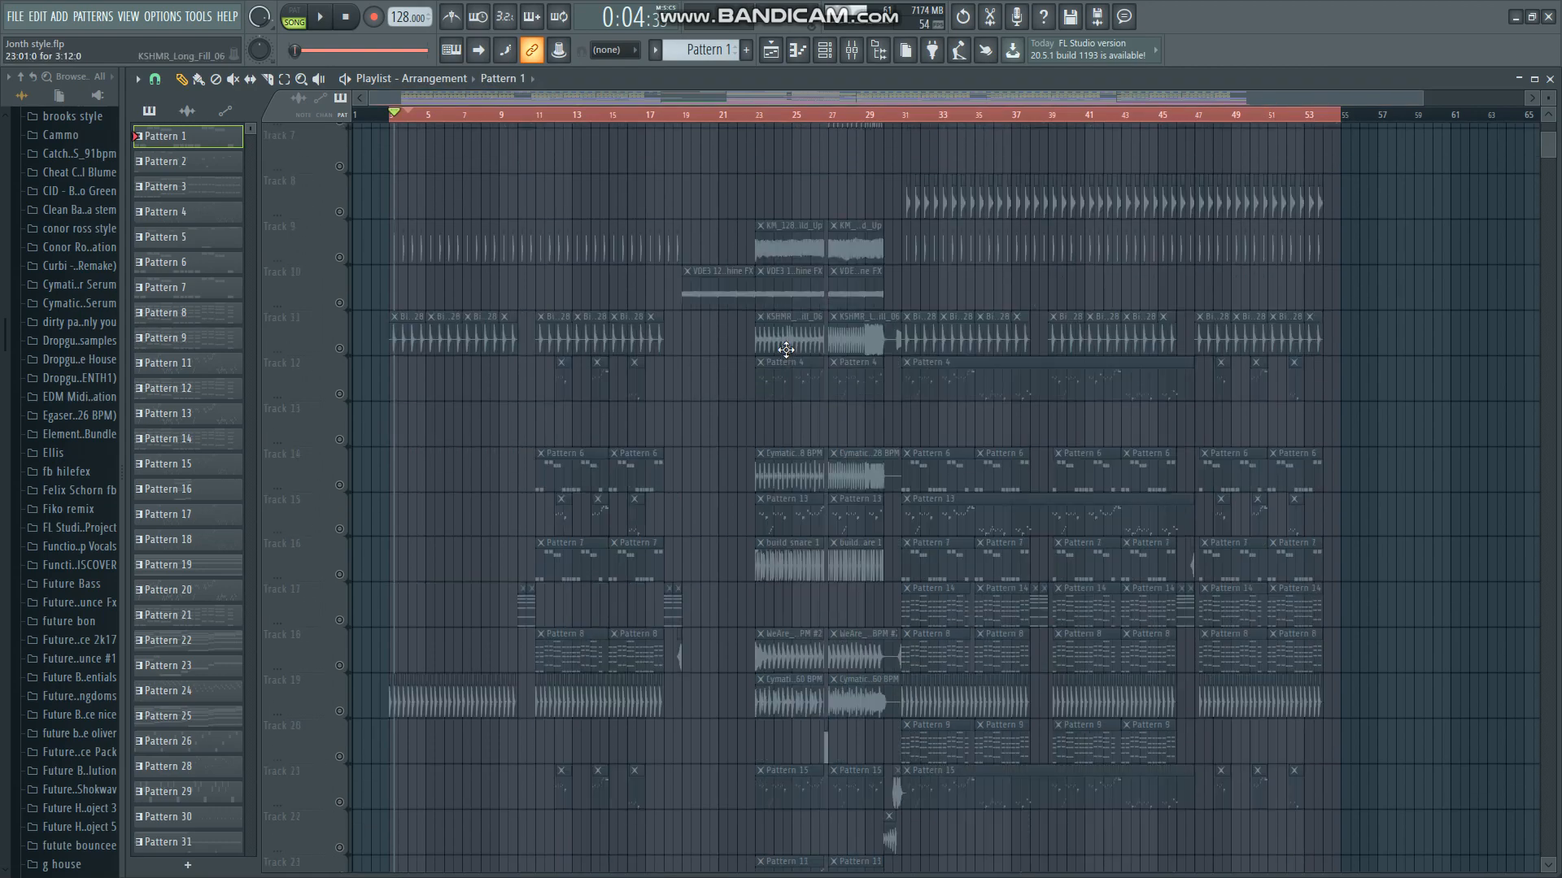
scroll("down", 3)
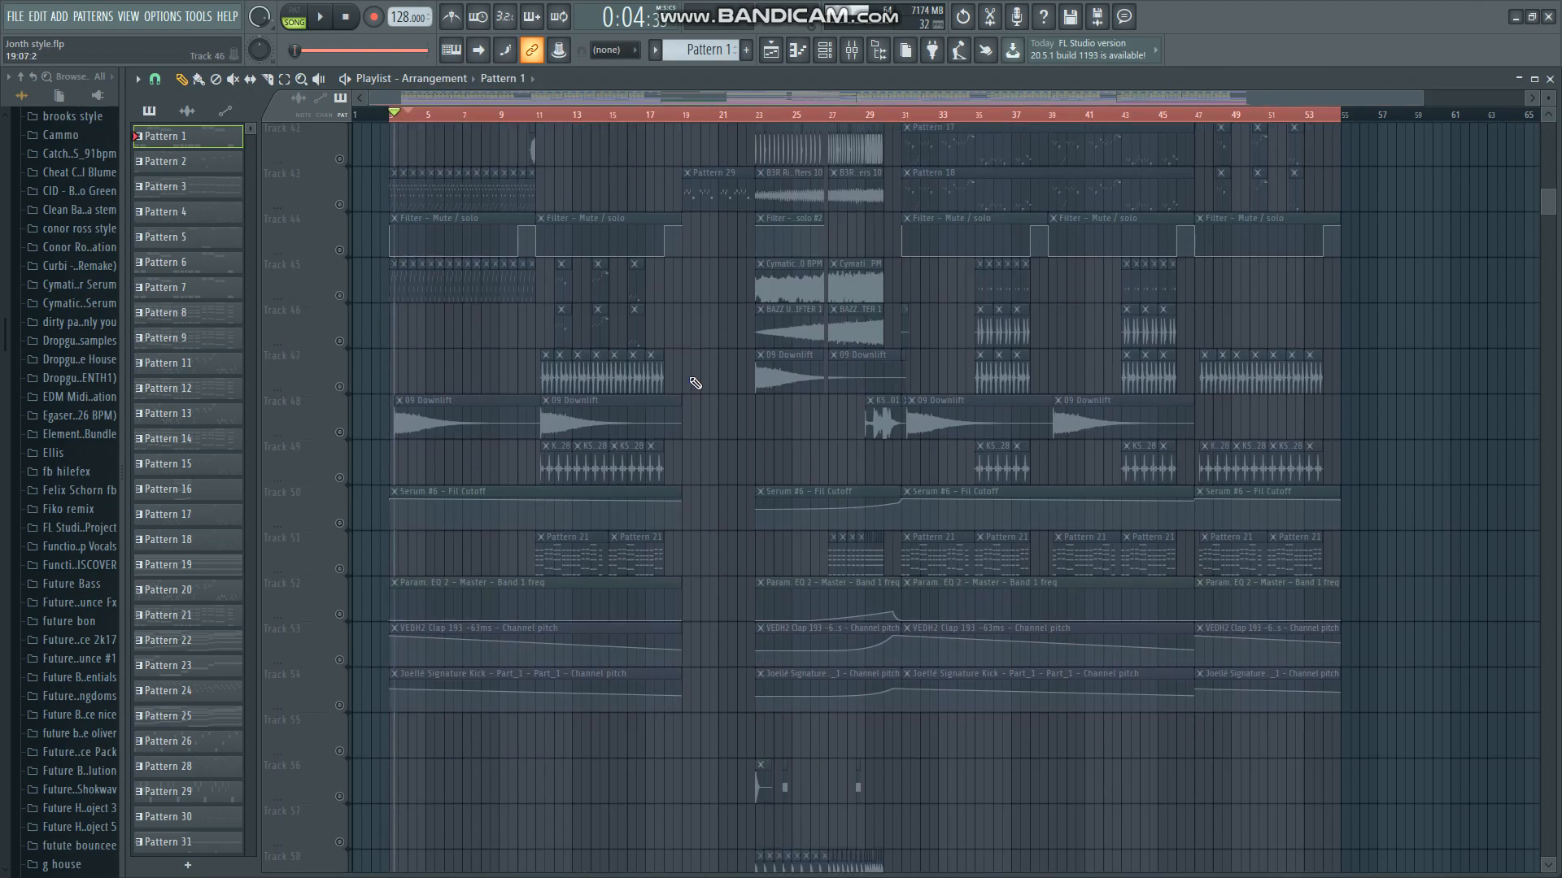
scroll("down", 3)
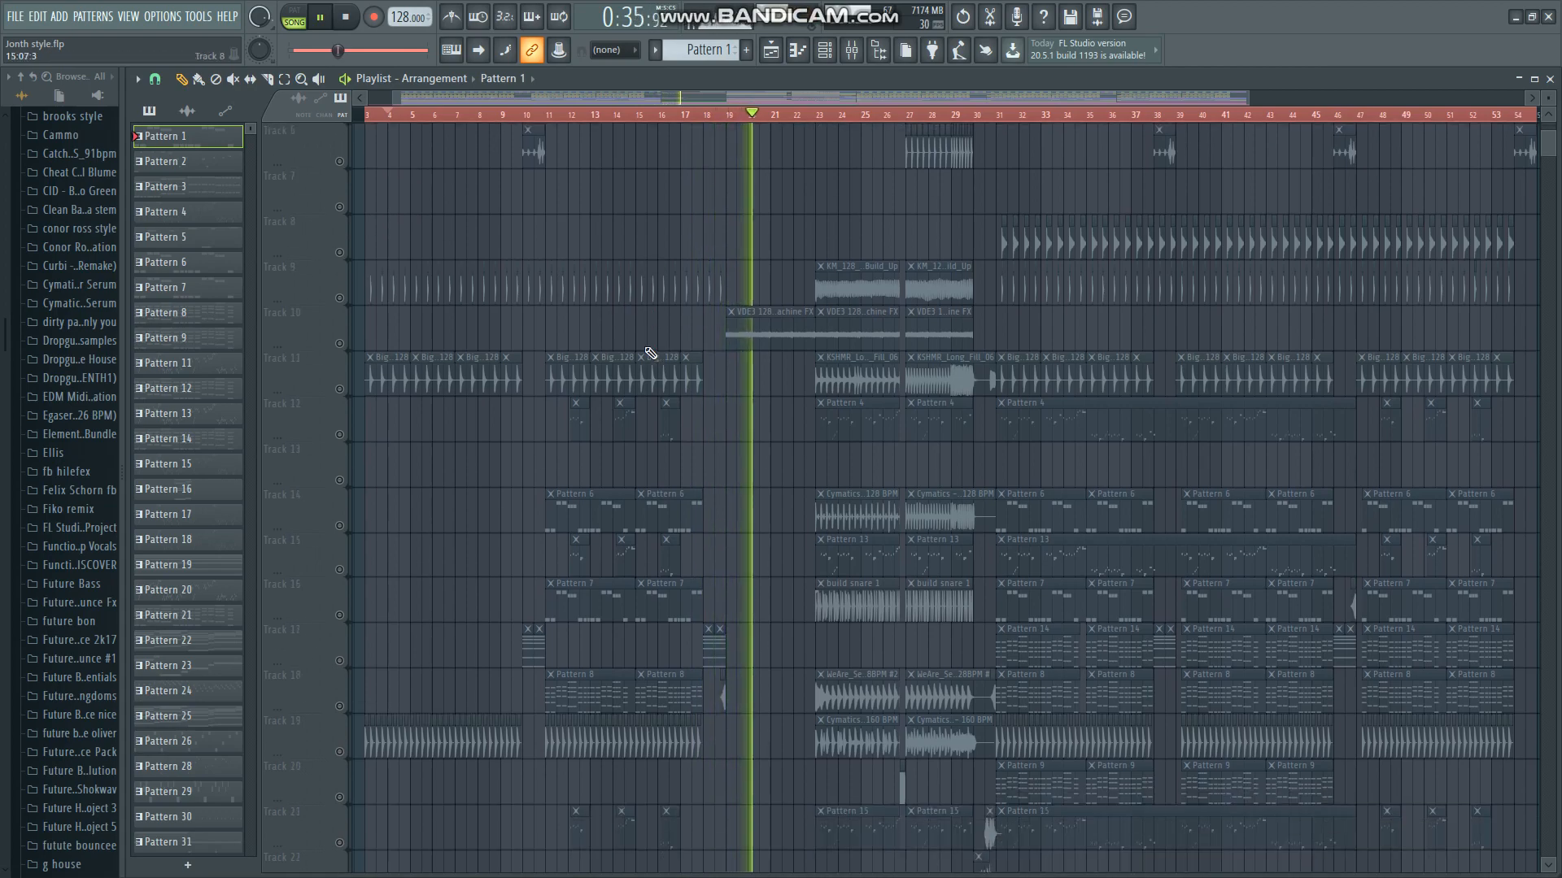
scroll("down", 3)
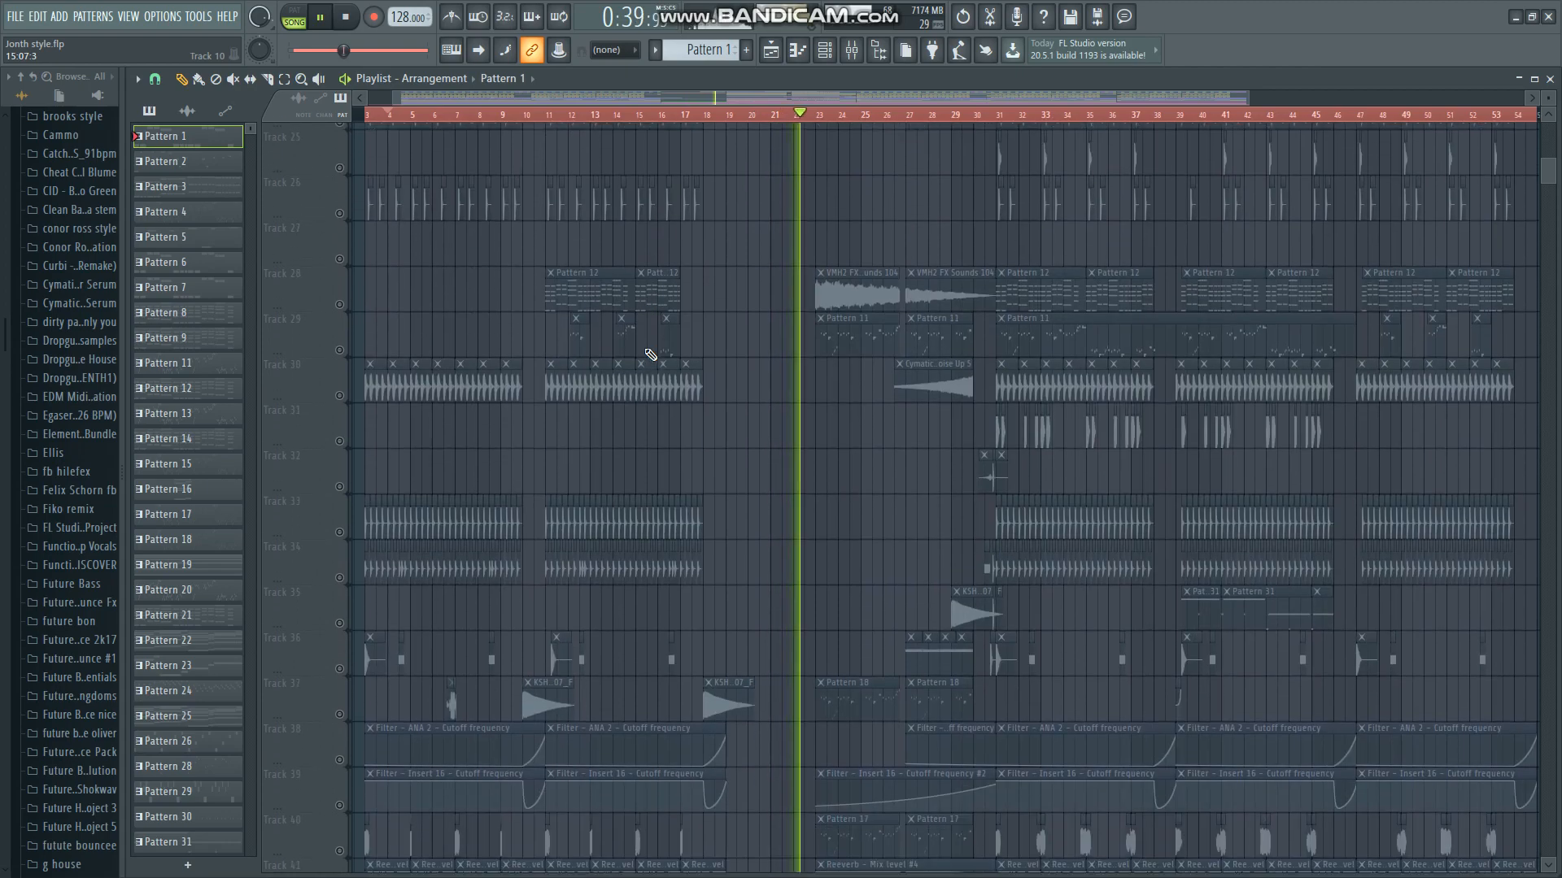
scroll("down", 3)
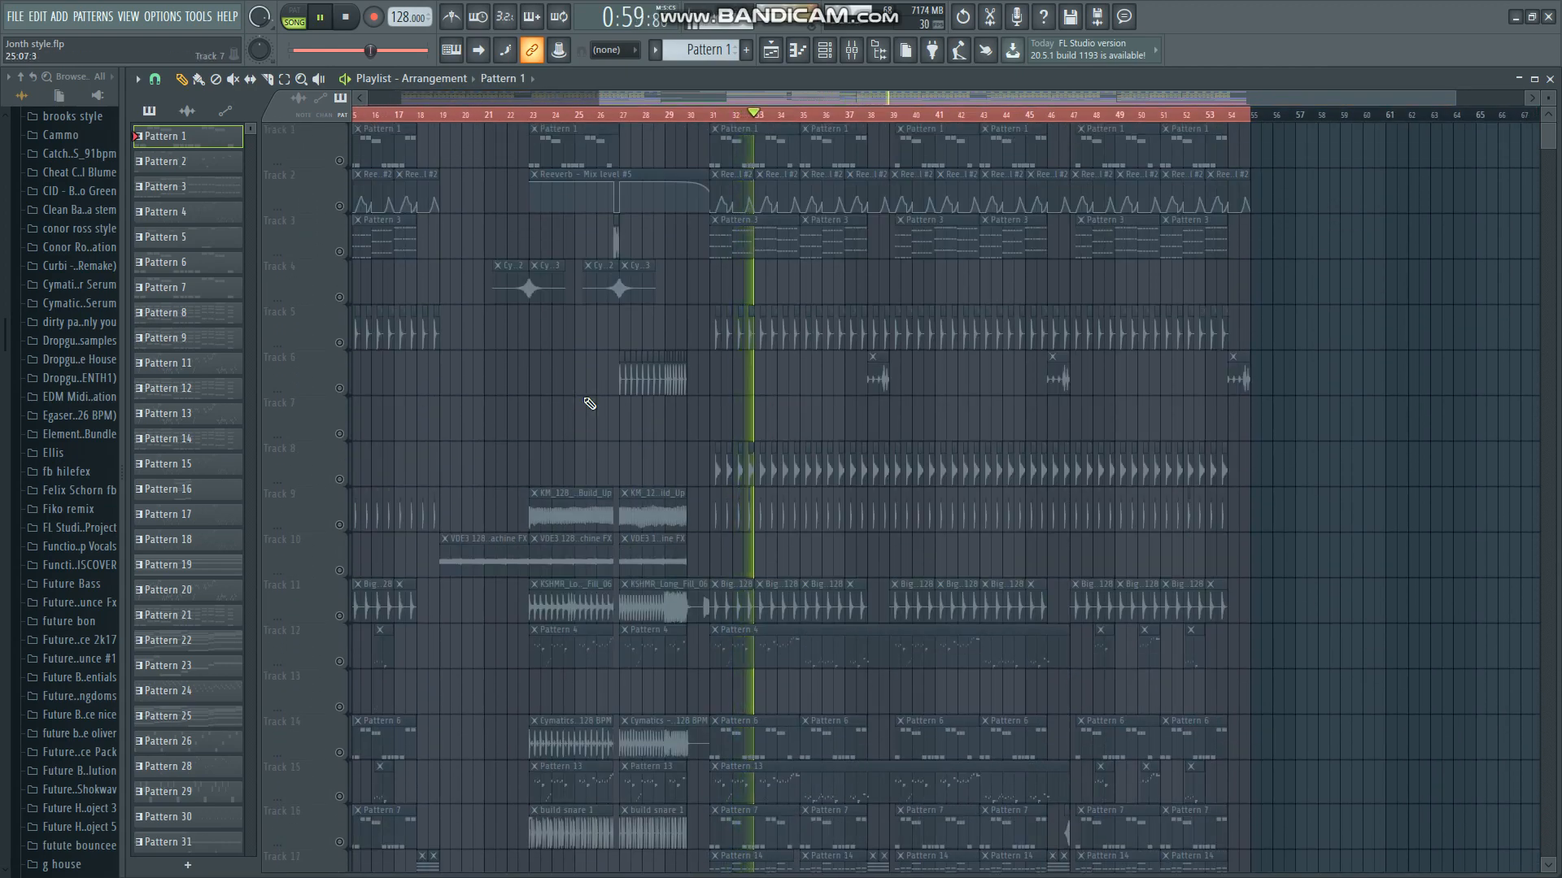
scroll("down", 3)
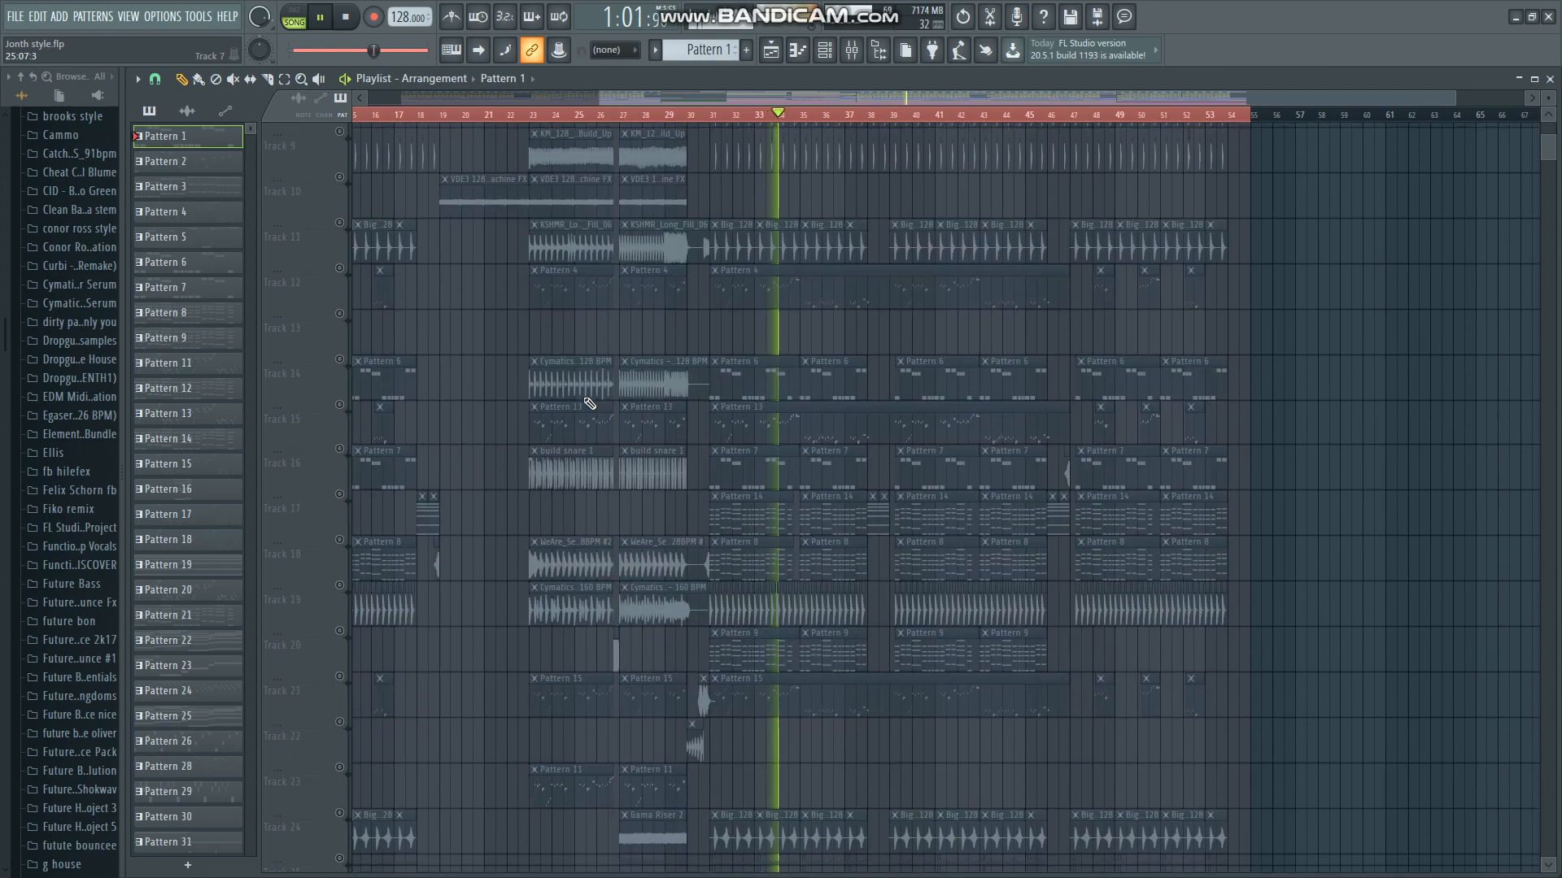
scroll("down", 3)
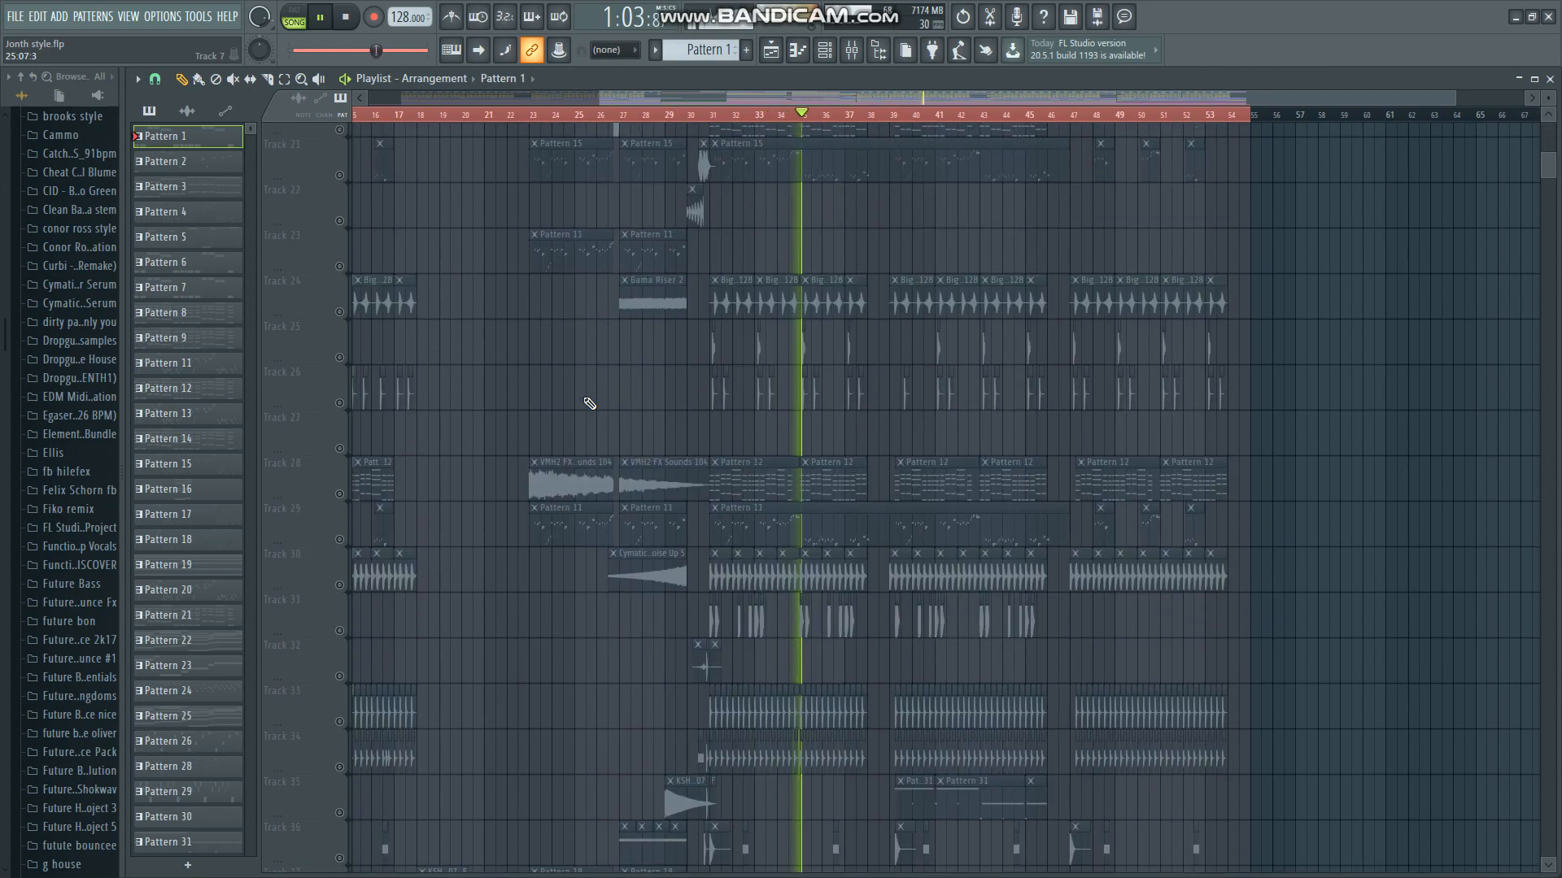
scroll("down", 3)
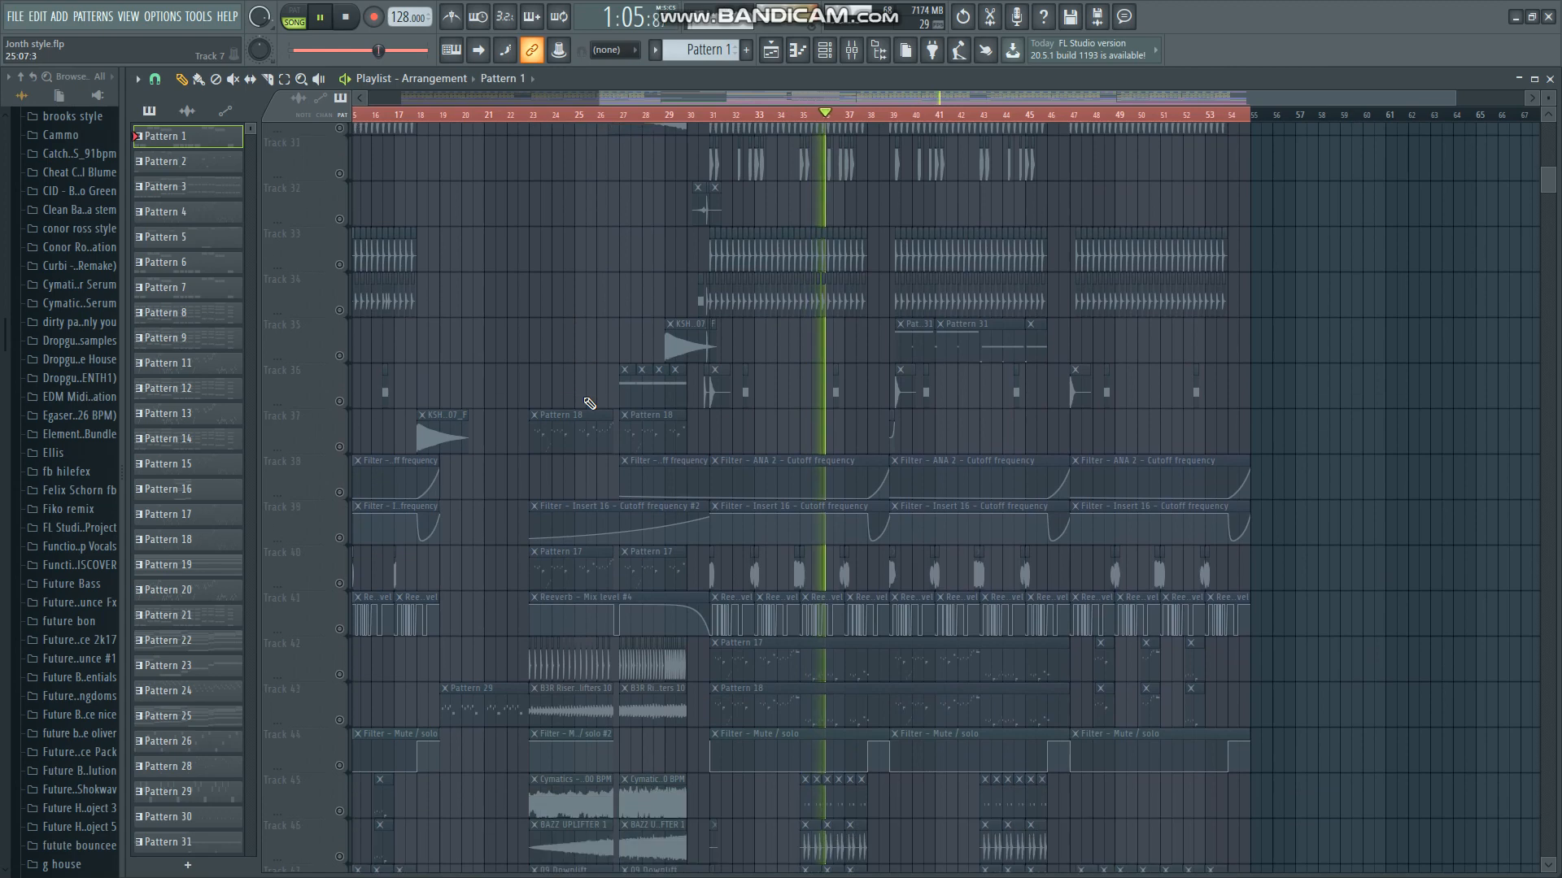
scroll("down", 3)
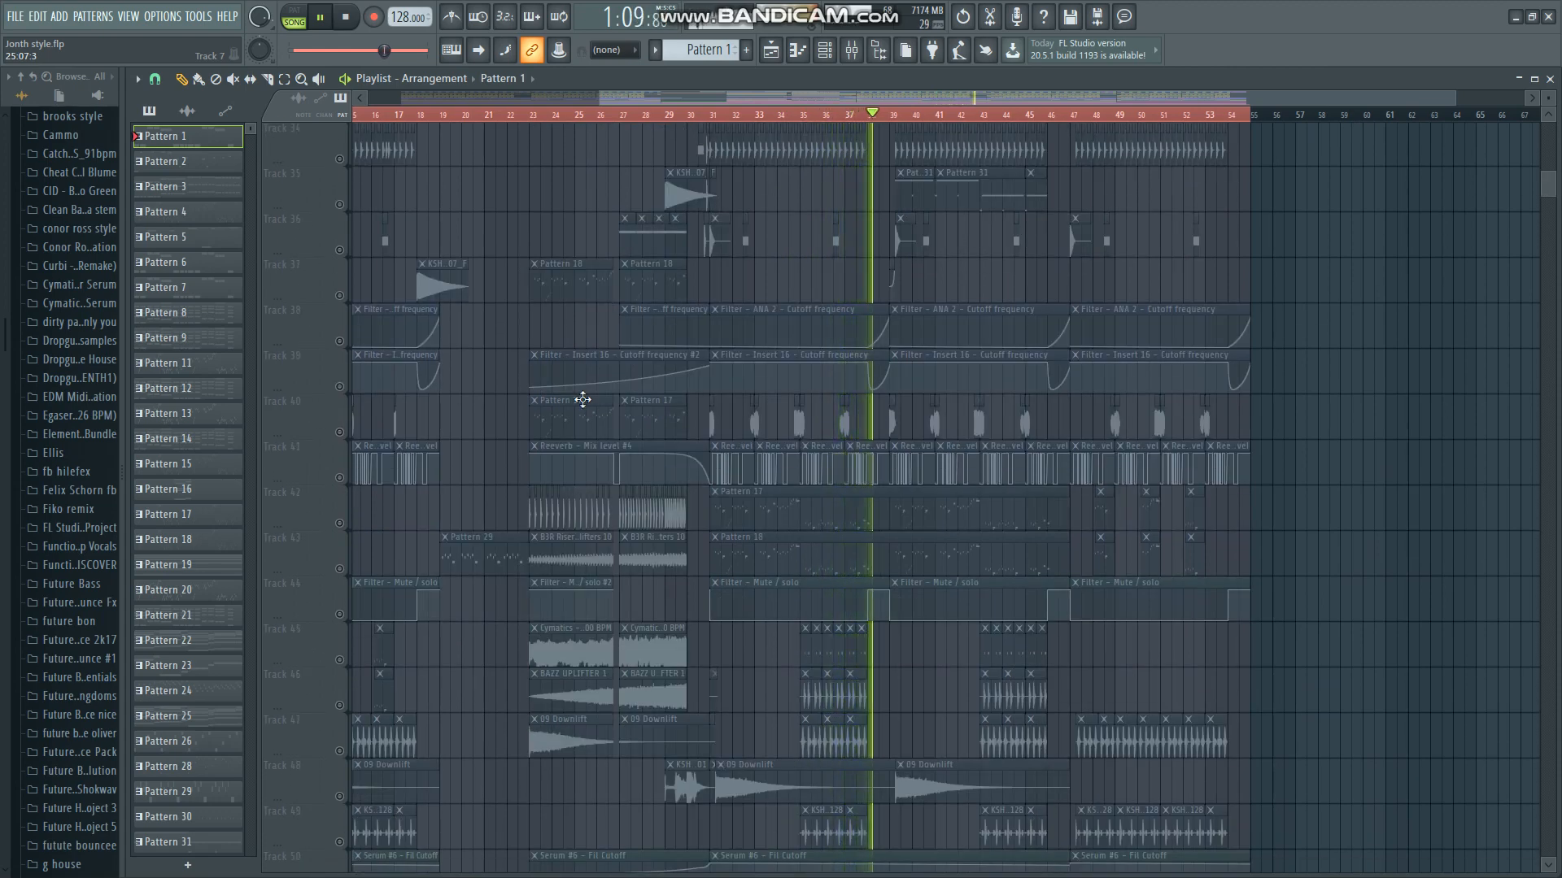
scroll("down", 3)
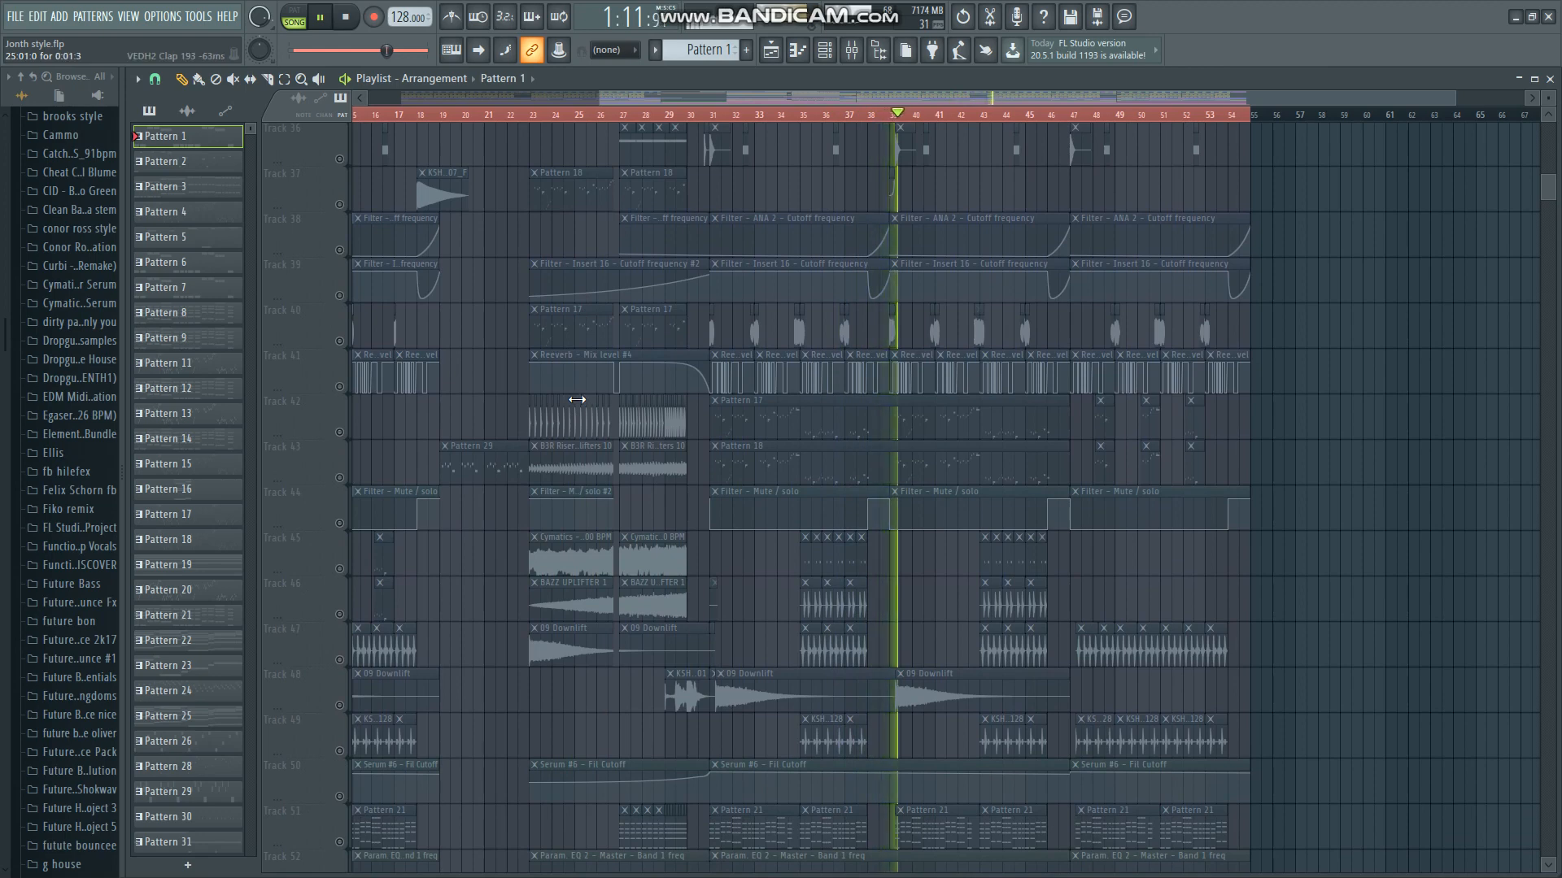
scroll("down", 3)
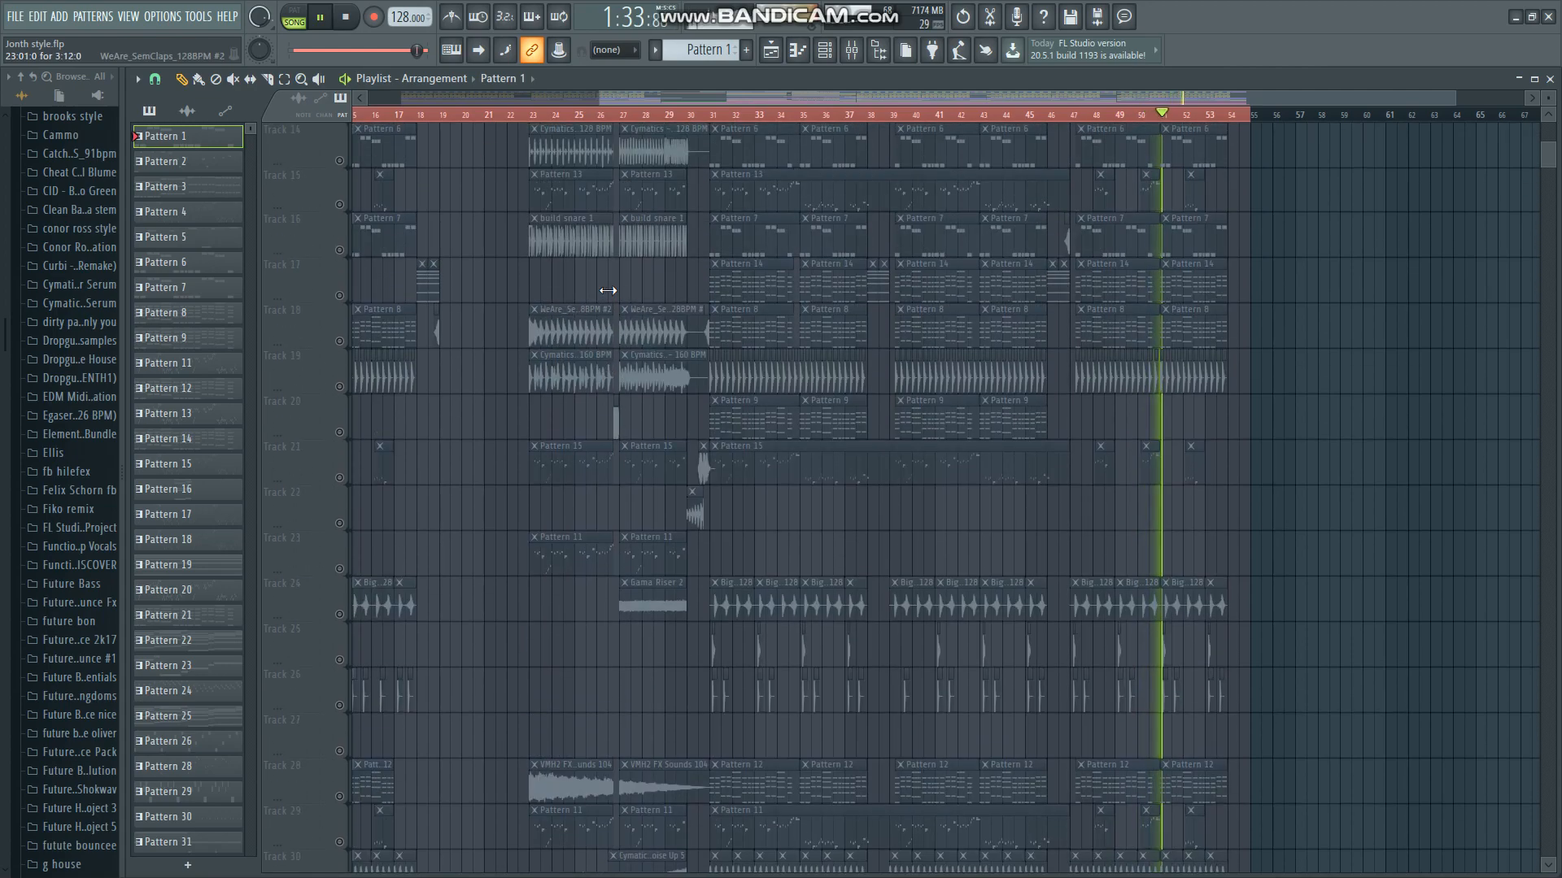
scroll("down", 3)
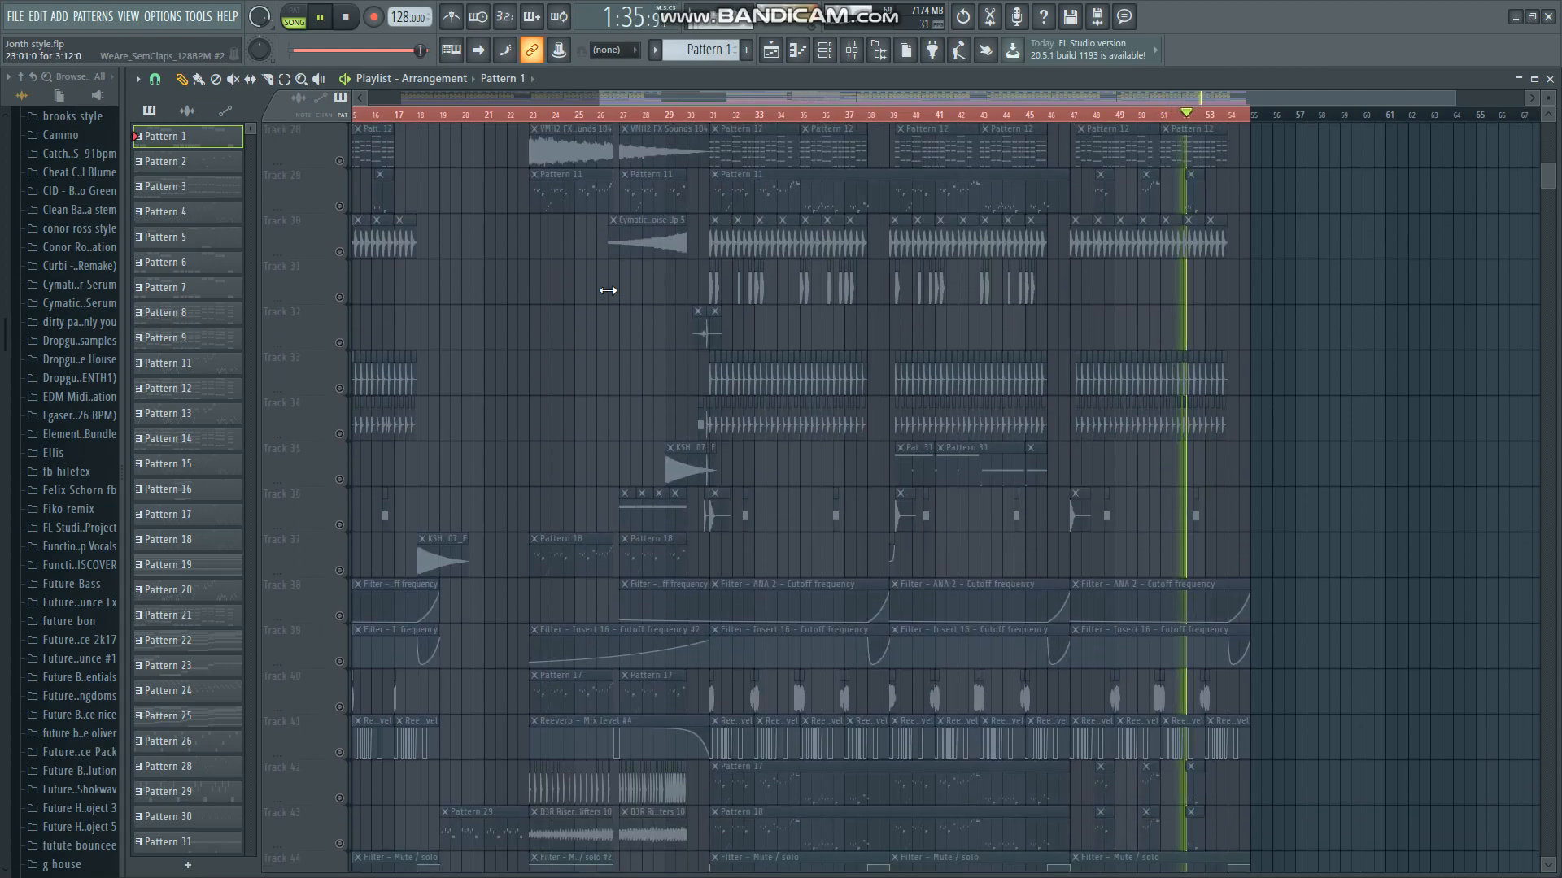
scroll("down", 3)
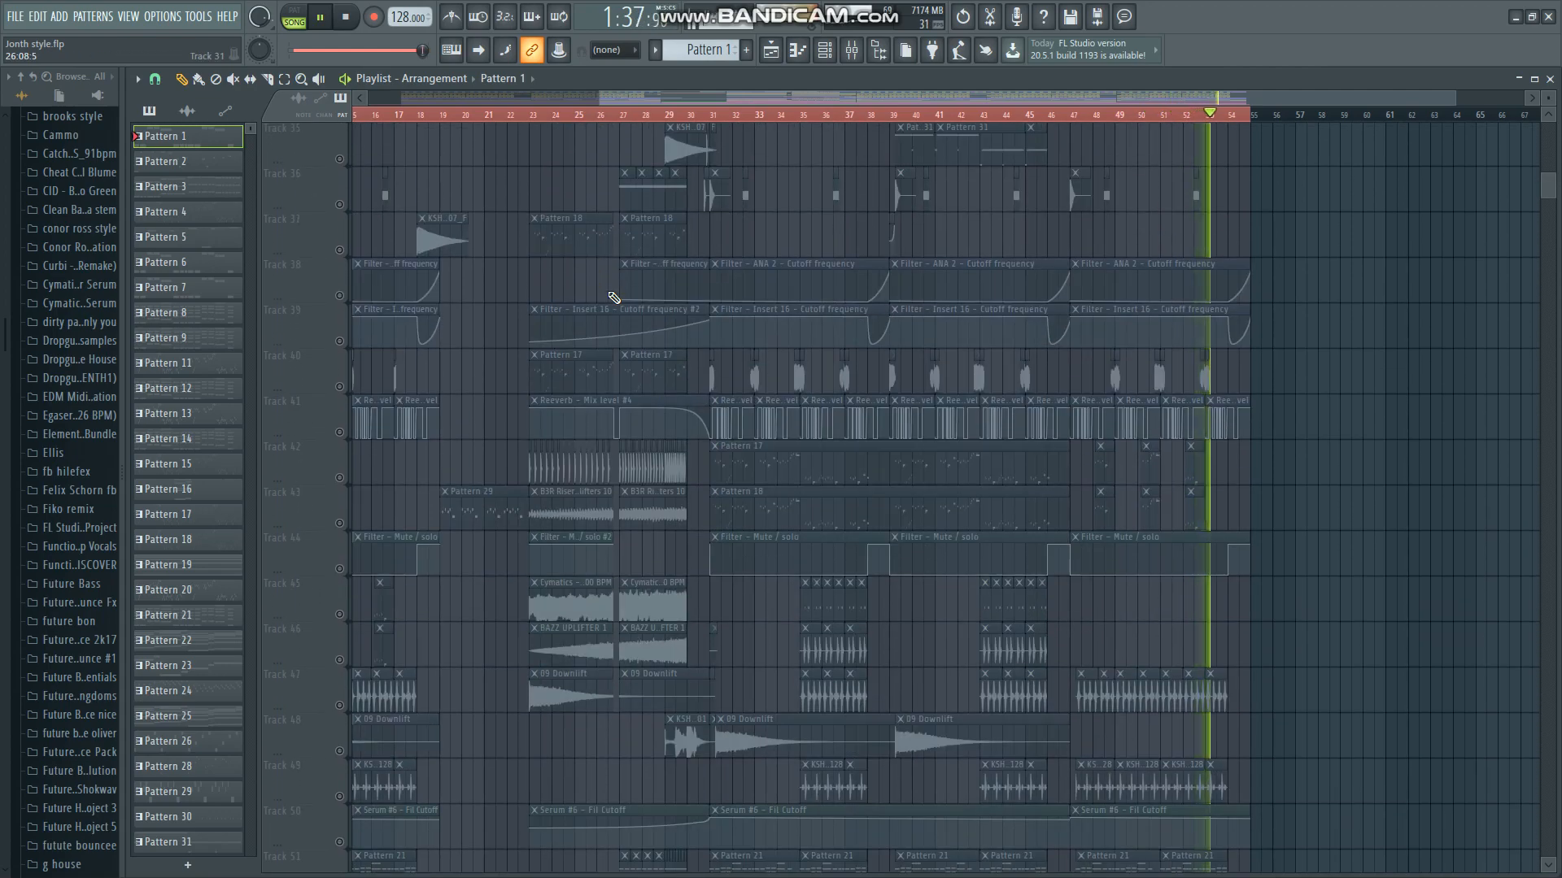
scroll("down", 3)
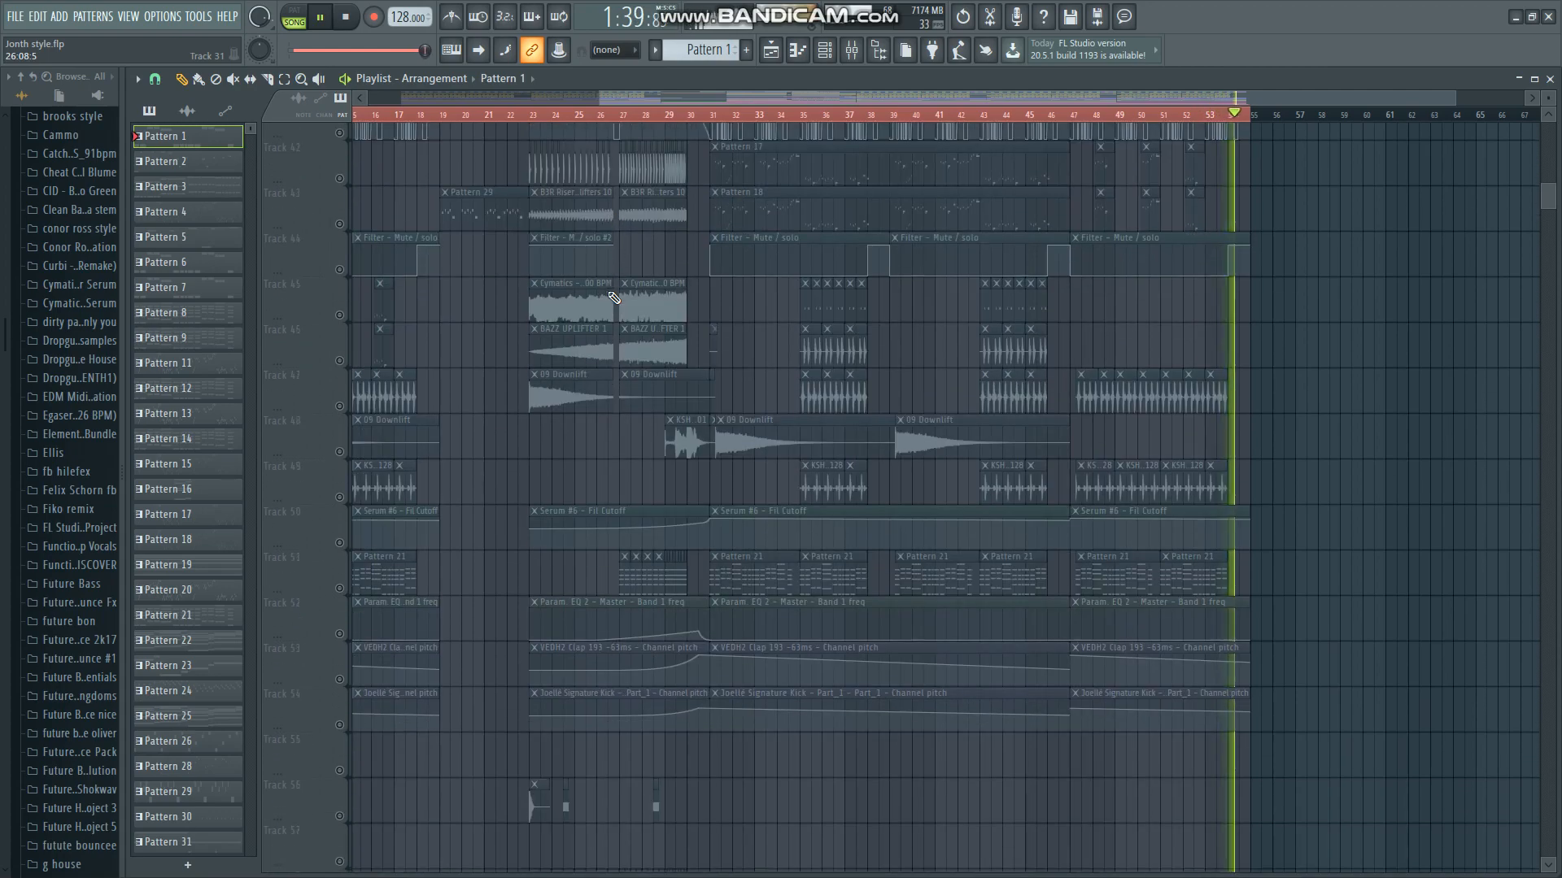